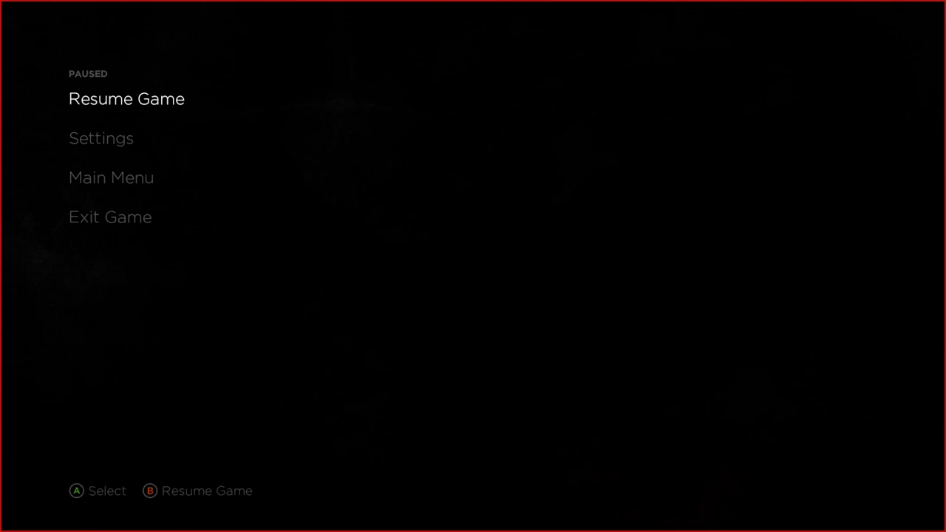
Play through the final scene and credits until Harley Quinn's relationship outcome appears.
left_click(125, 98)
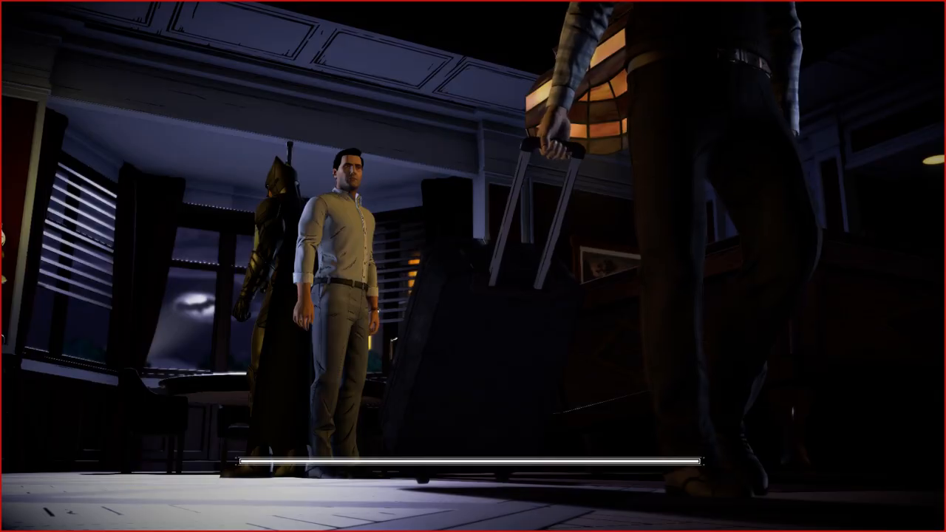
key("Escape")
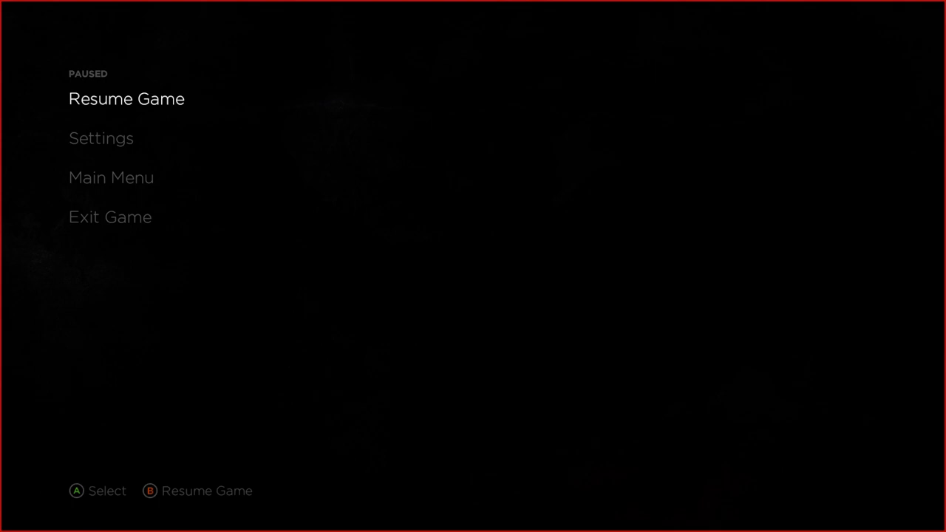
left_click(126, 98)
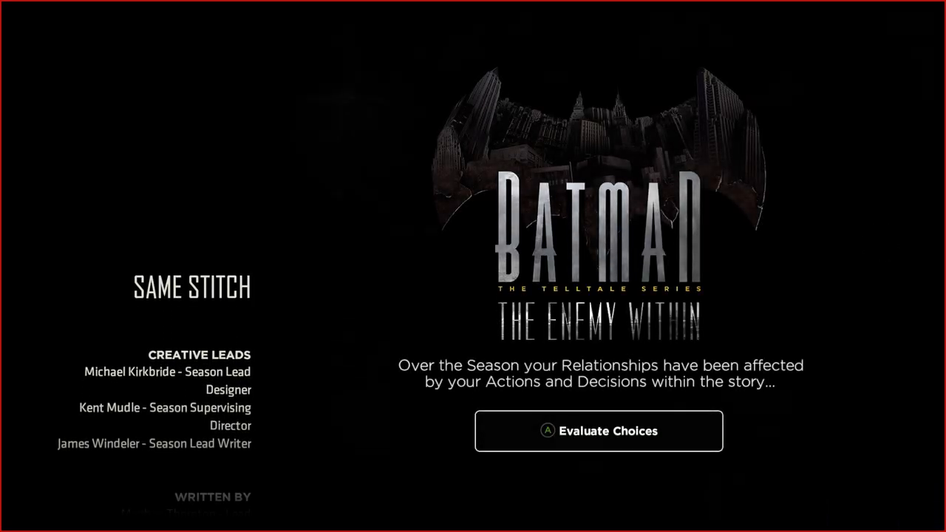
Start the choice evaluation and watch the opening outcome cards, beginning with Catwoman.
left_click(599, 430)
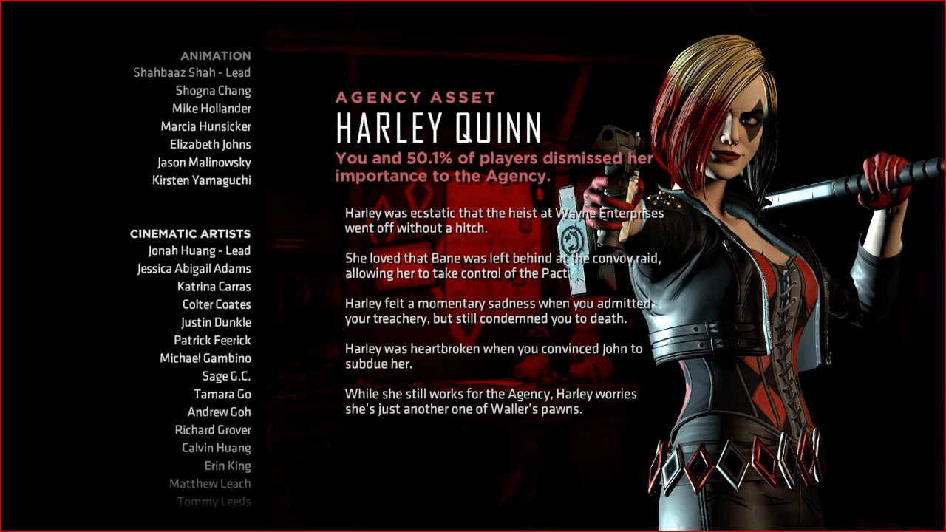
scroll("down", 3)
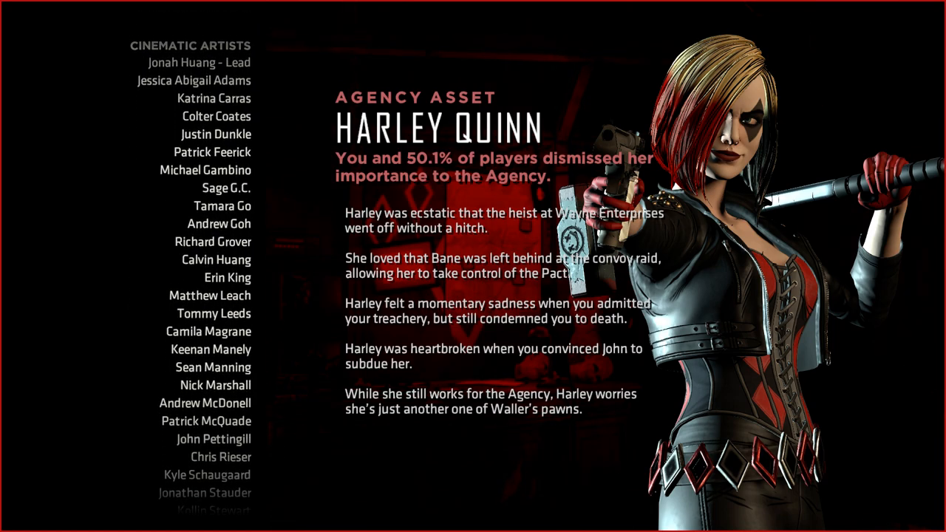
scroll("down", 3)
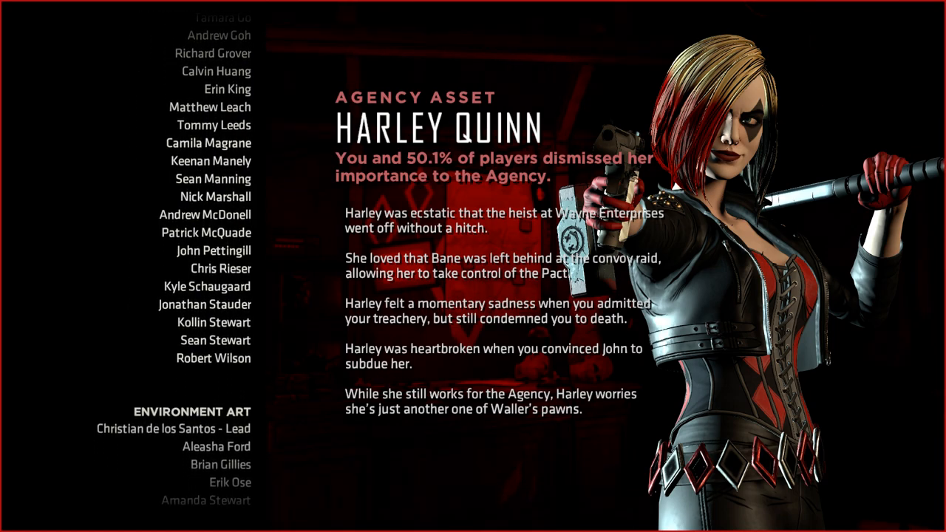
scroll("down", 3)
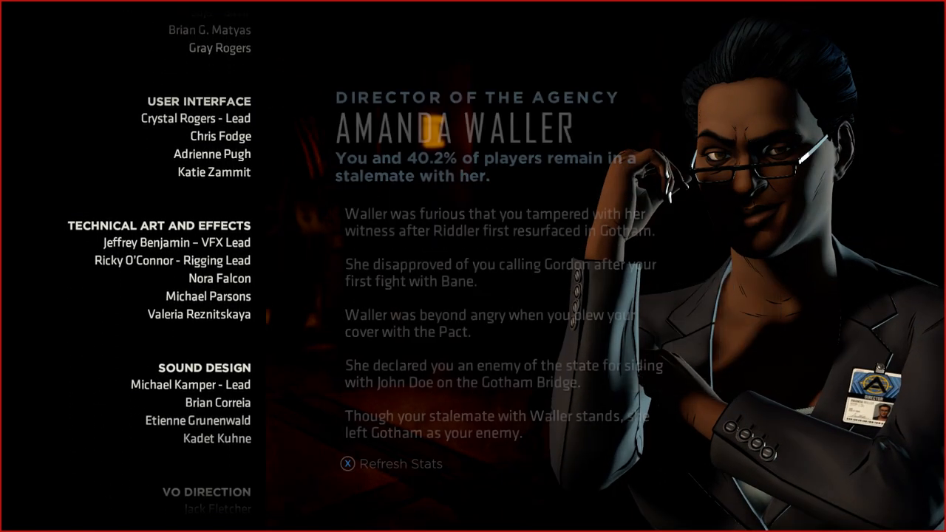
scroll("down", 3)
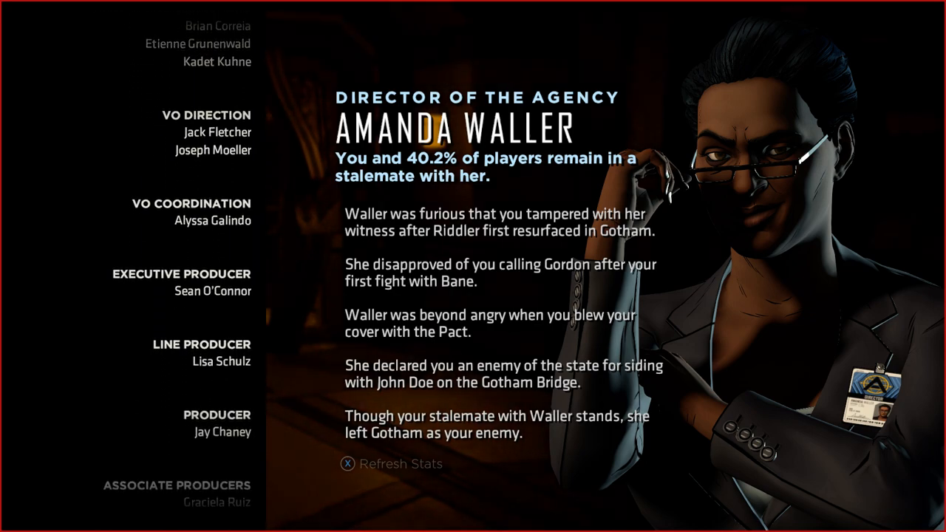
scroll("down", 3)
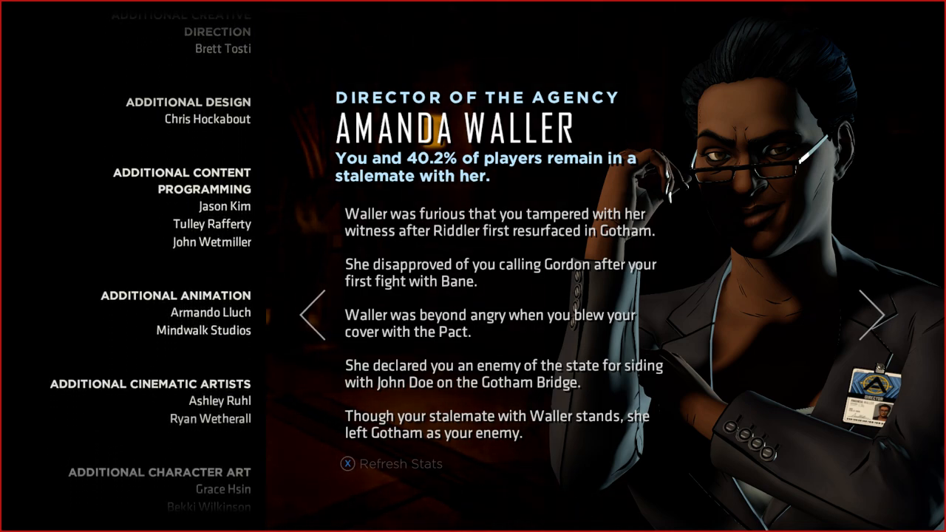
scroll("down", 3)
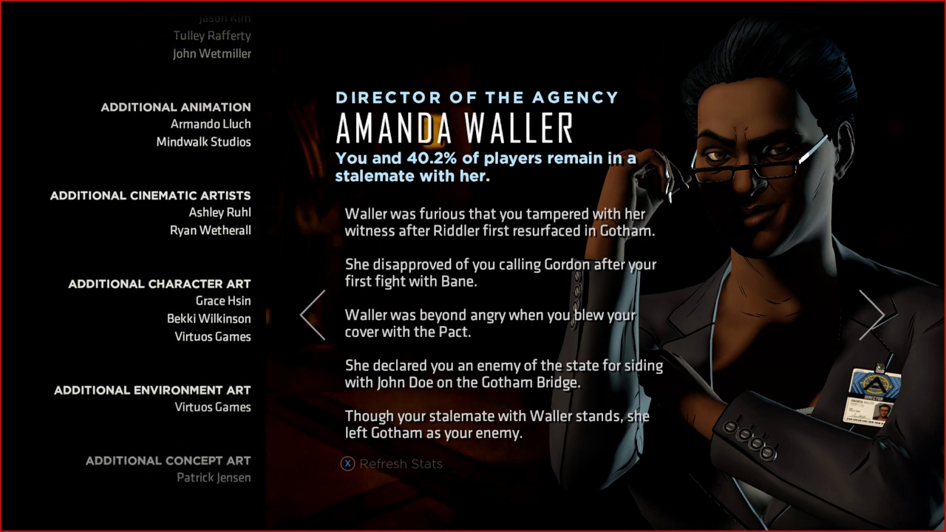
scroll("down", 3)
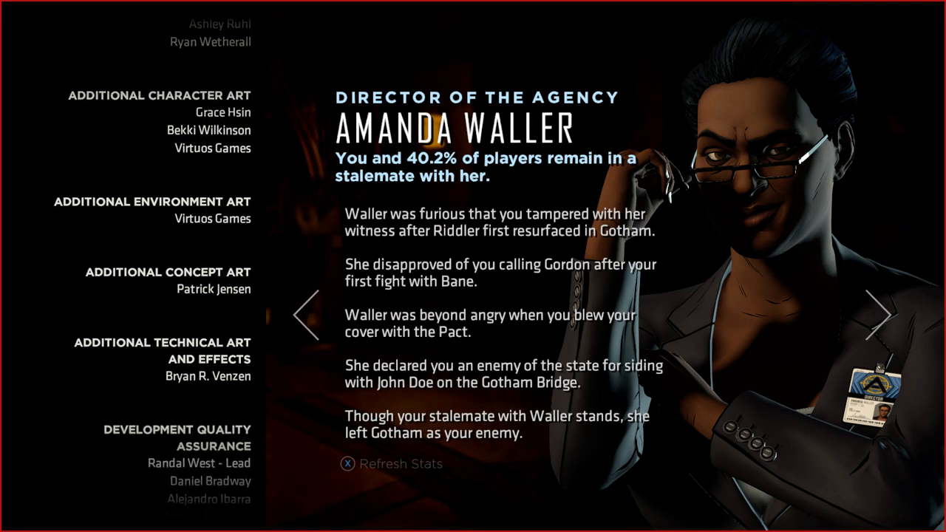
scroll("down", 3)
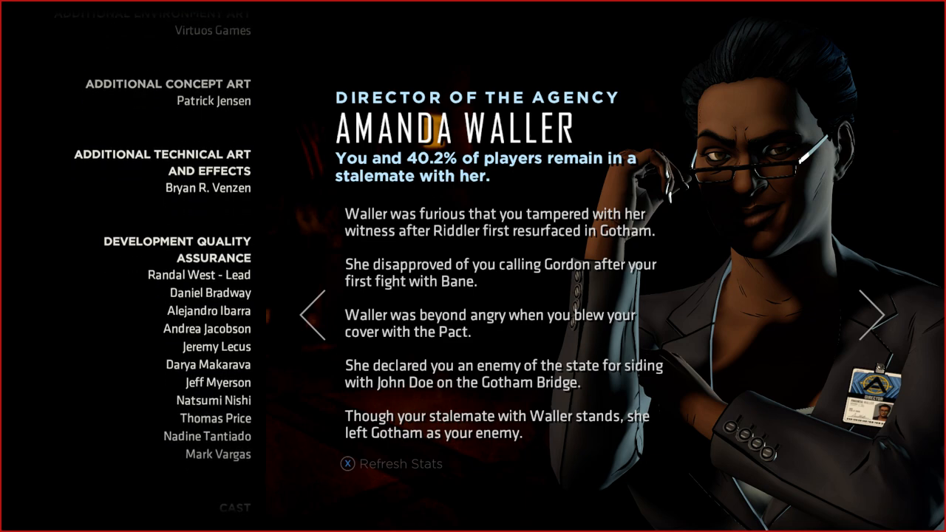
Advance to the next character outcome cards as the credits keep scrolling.
left_click(875, 325)
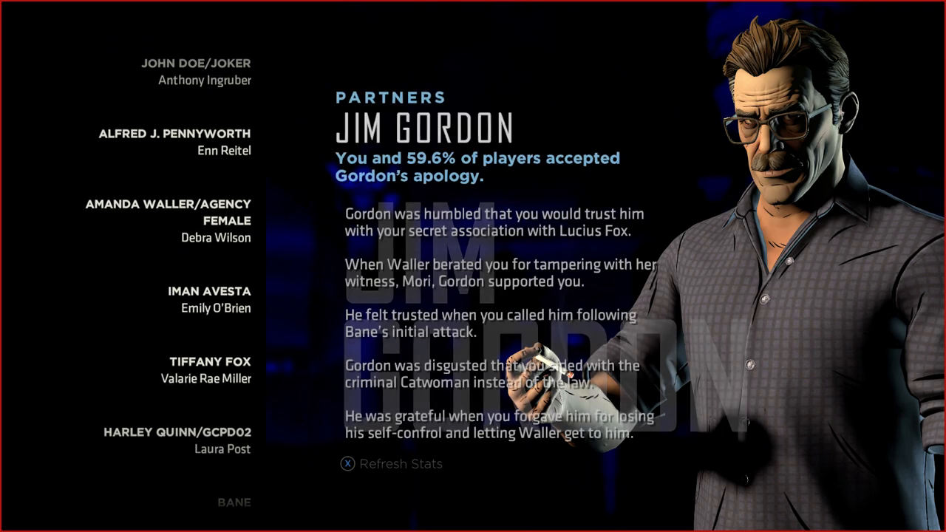
scroll("down", 3)
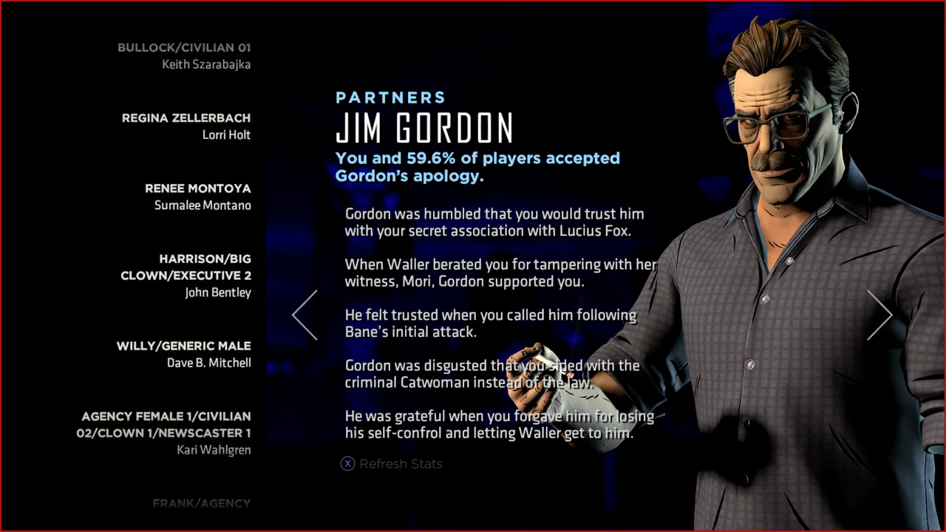
scroll("down", 3)
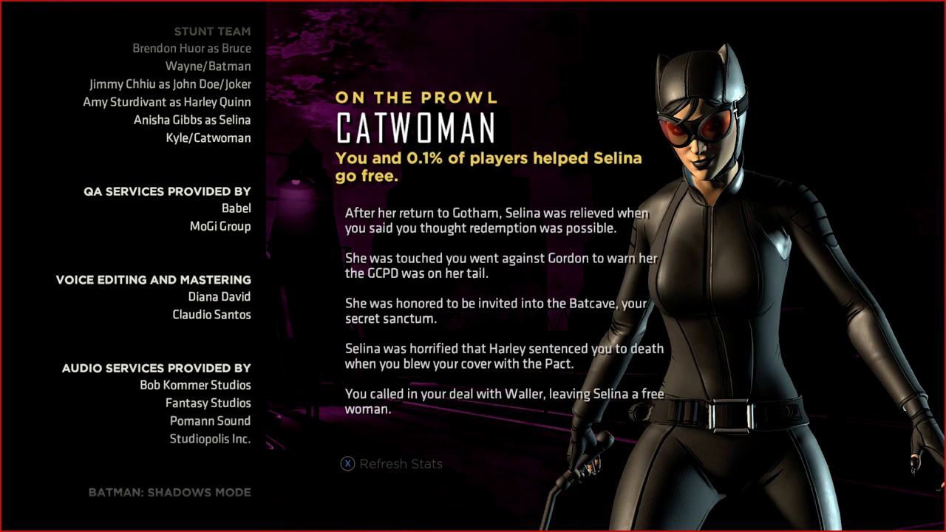
scroll("down", 3)
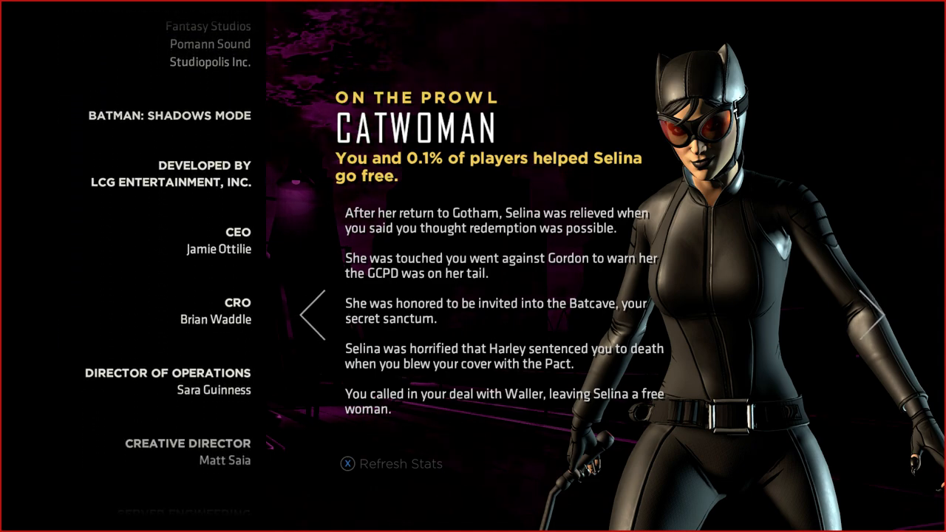
scroll("down", 3)
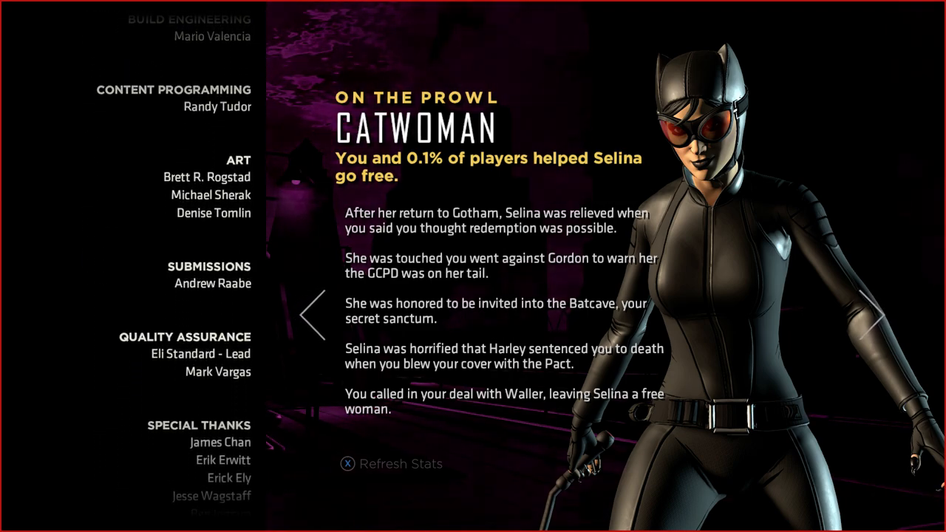
scroll("down", 3)
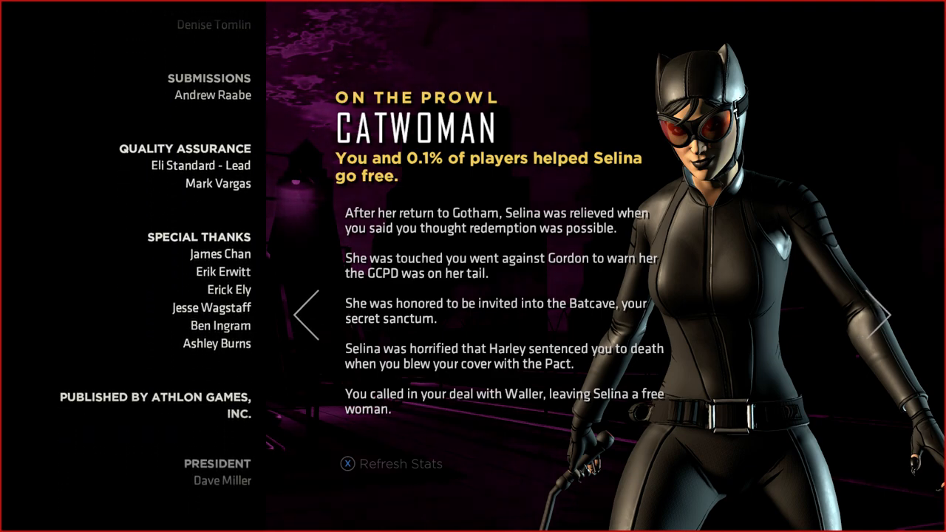
scroll("down", 3)
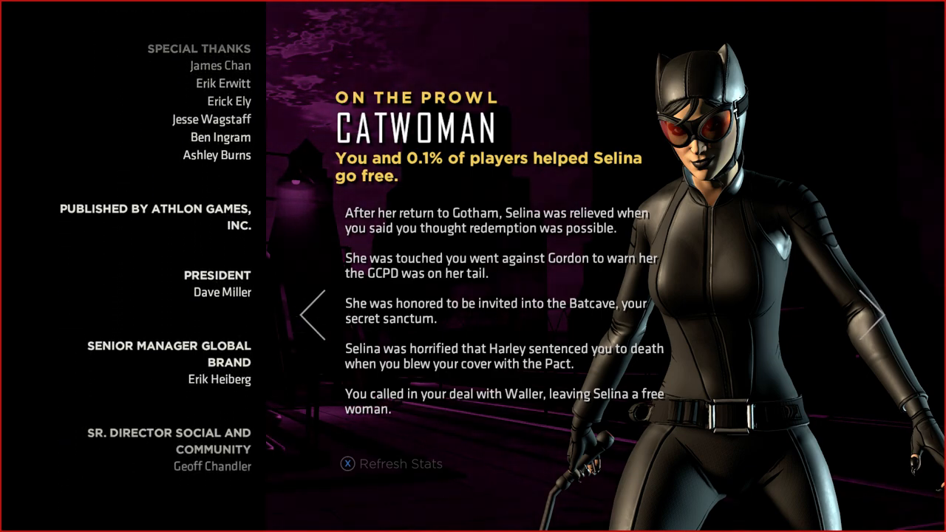
scroll("down", 3)
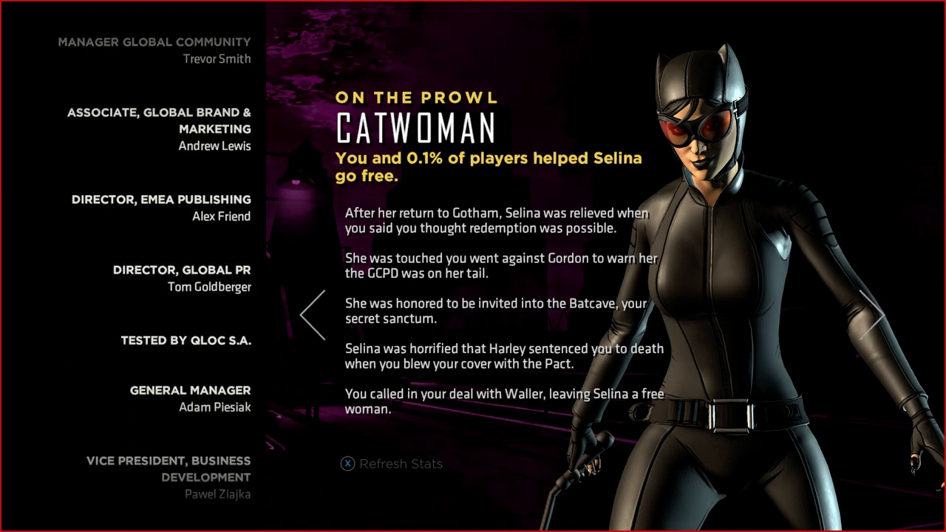
scroll("down", 3)
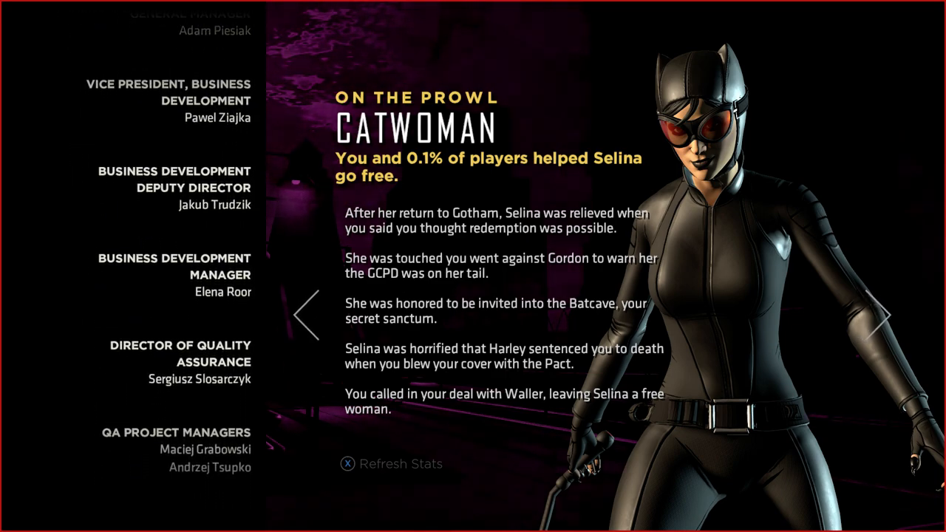
scroll("down", 3)
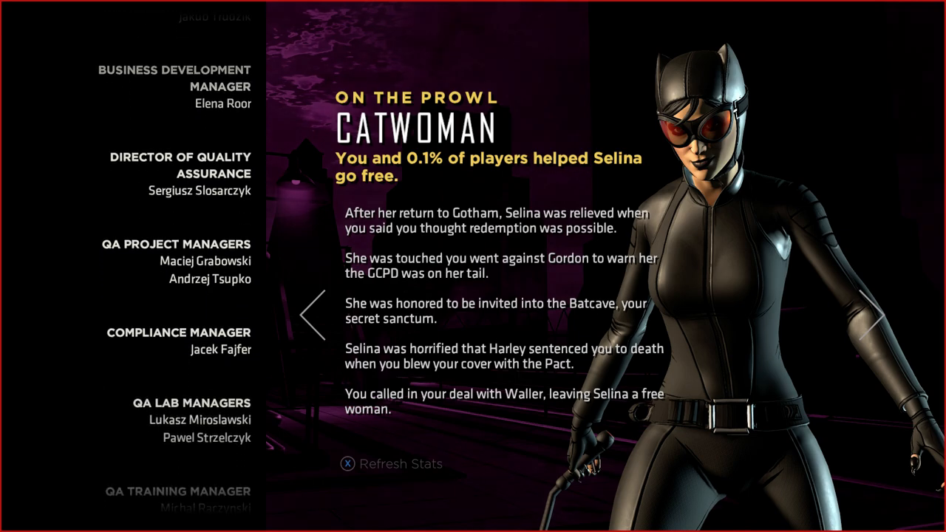
scroll("down", 3)
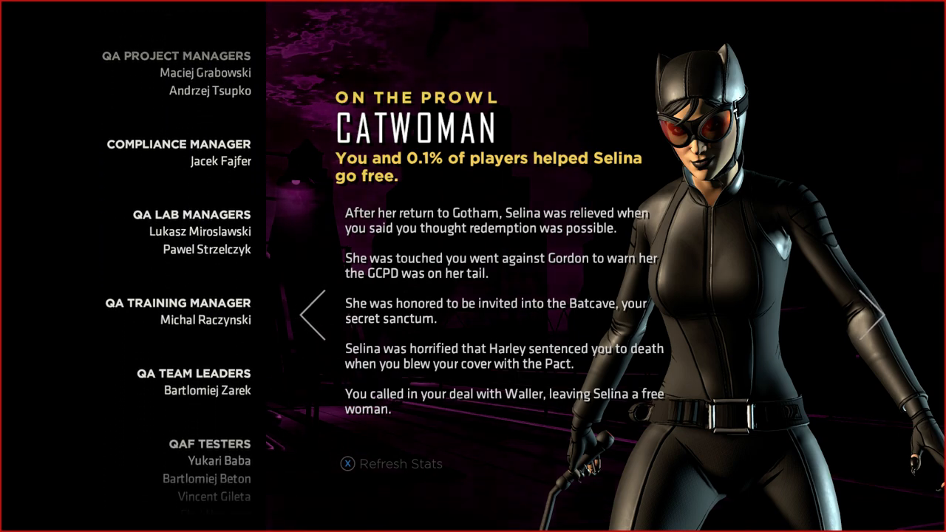
scroll("down", 3)
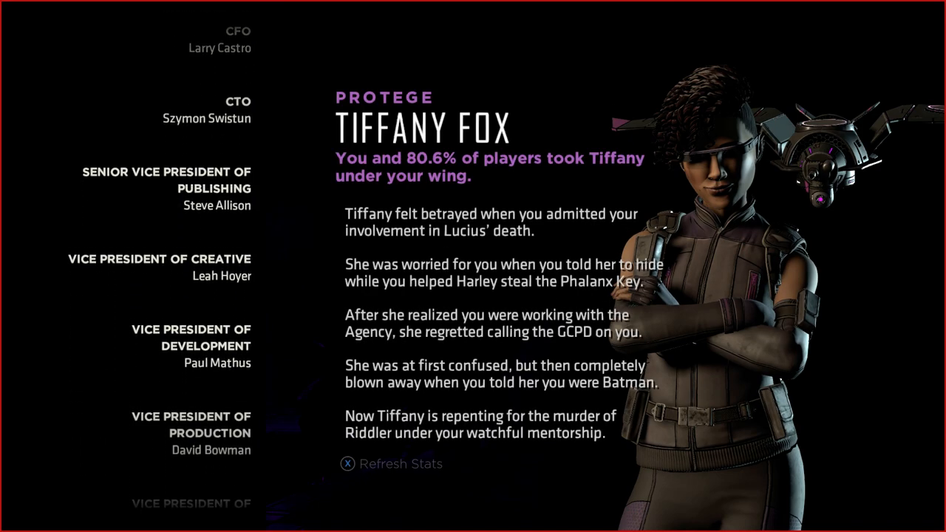
scroll("down", 3)
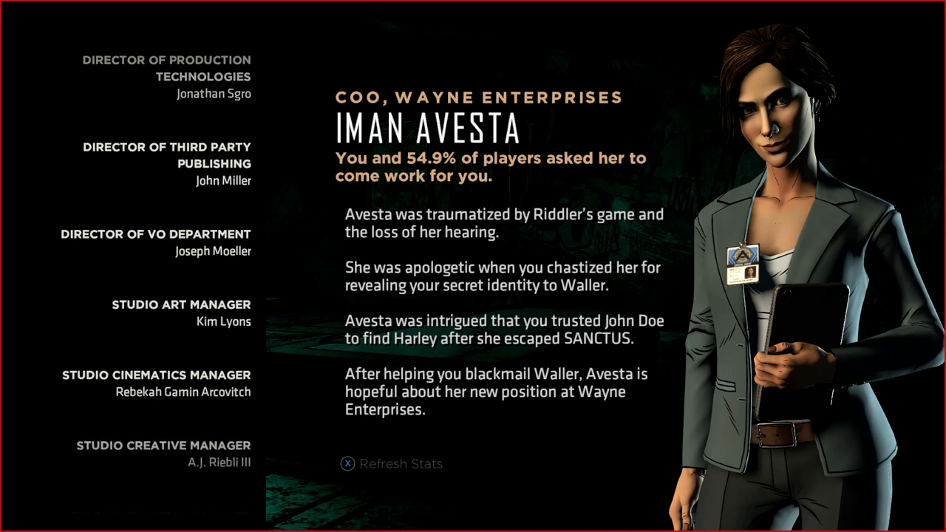
scroll("down", 3)
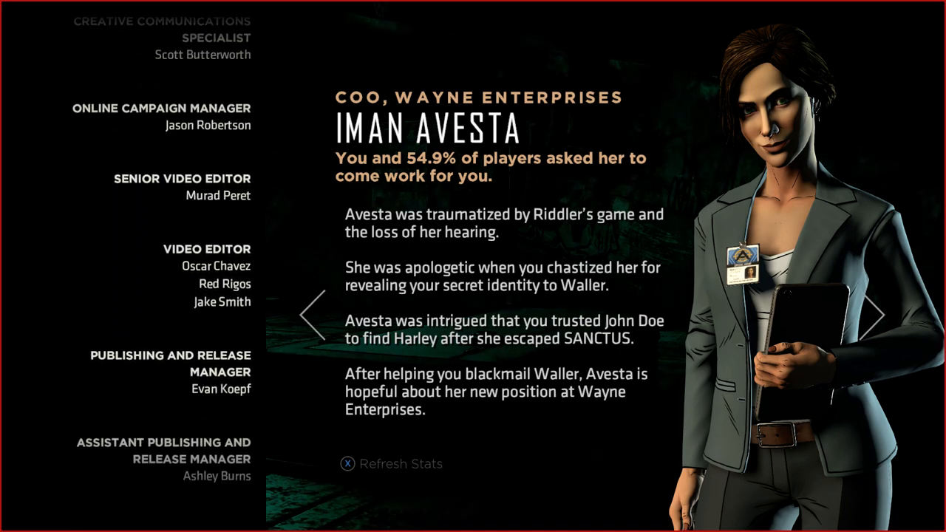
Advance once more through the remaining cards until Joker's card begins.
left_click(875, 322)
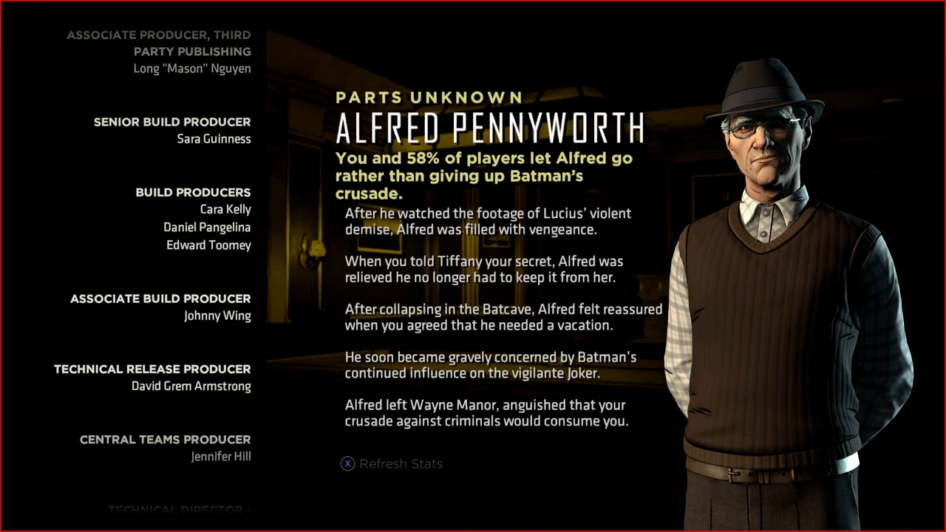
scroll("down", 3)
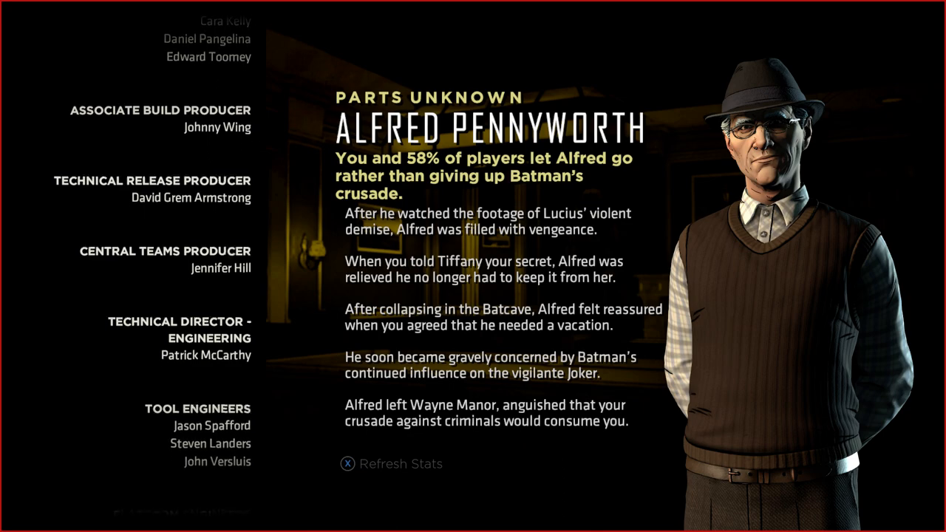
scroll("down", 3)
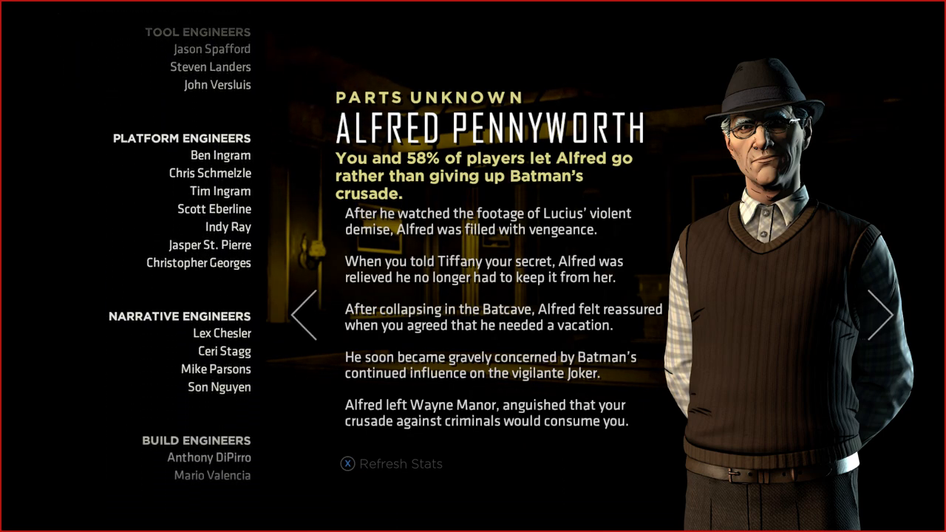
scroll("down", 3)
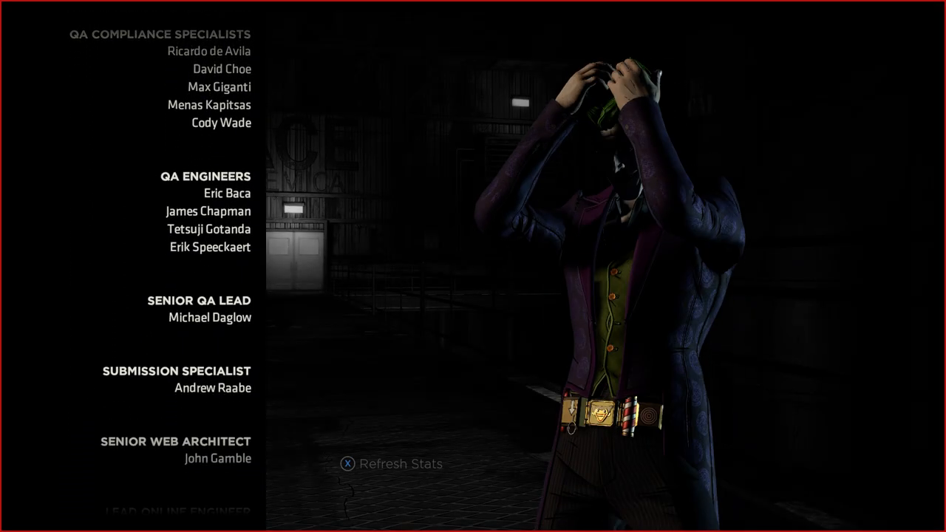
Watch the Fallen Friend John Doe card until the Willy-or-Agent Harrison statistic appears.
scroll("down", 3)
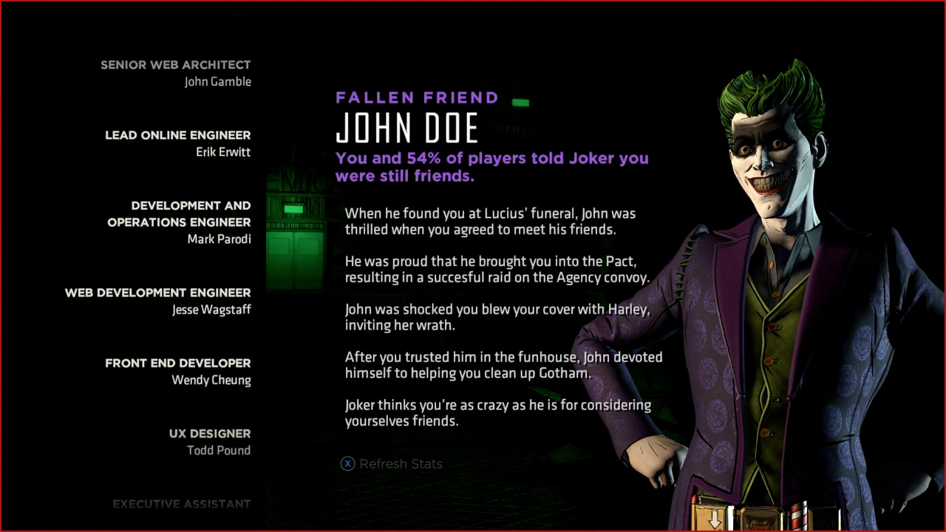
scroll("down", 3)
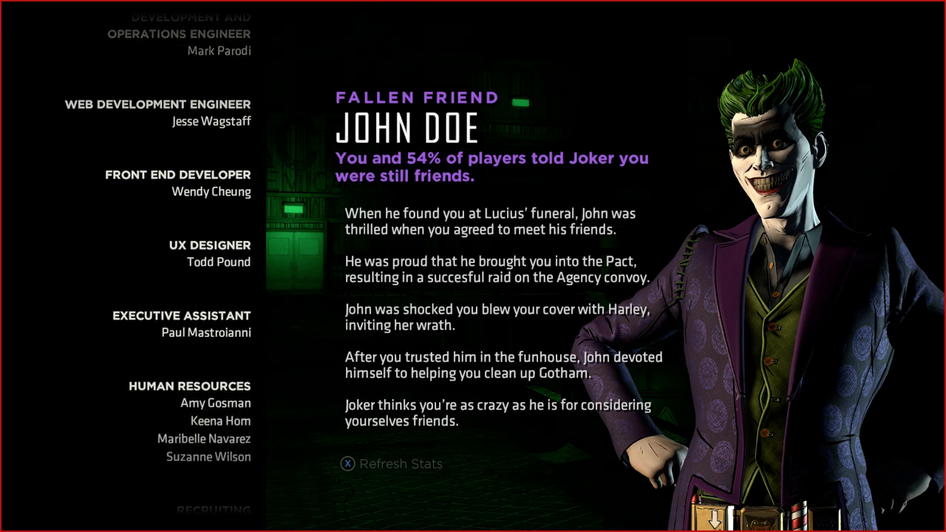
scroll("down", 3)
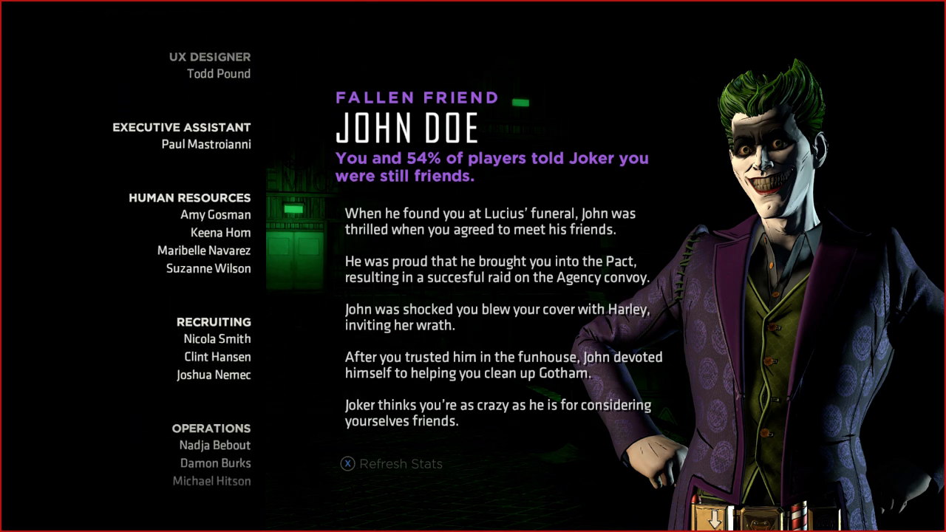
scroll("down", 3)
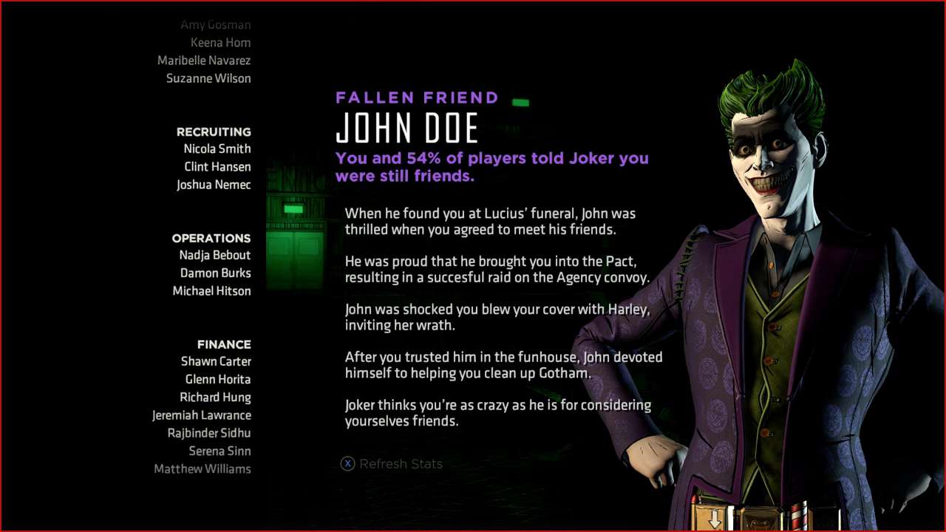
scroll("down", 3)
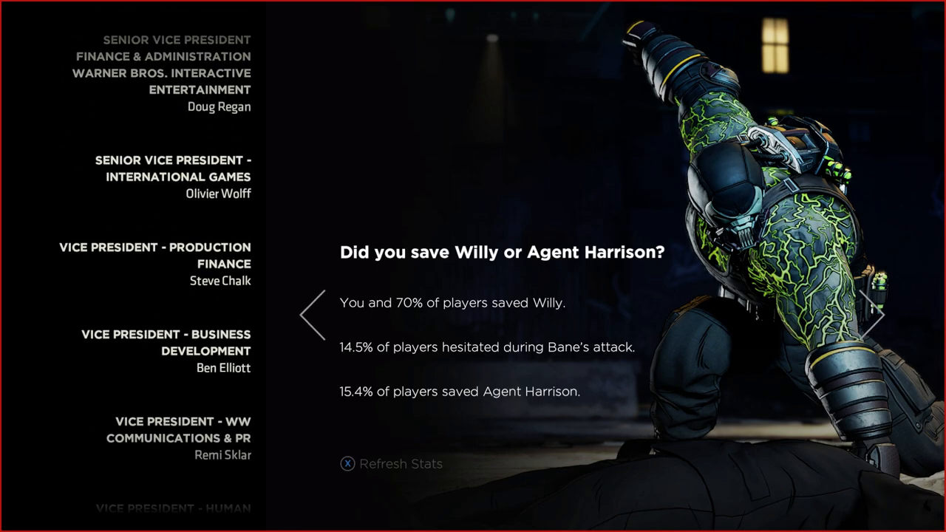
Advance to the statistic on Tiffany going into the field.
scroll("down", 3)
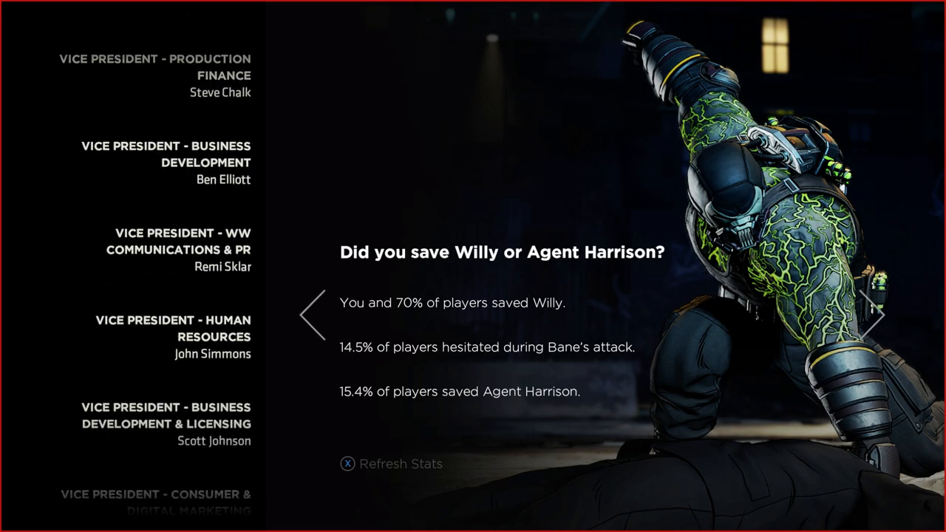
left_click(879, 308)
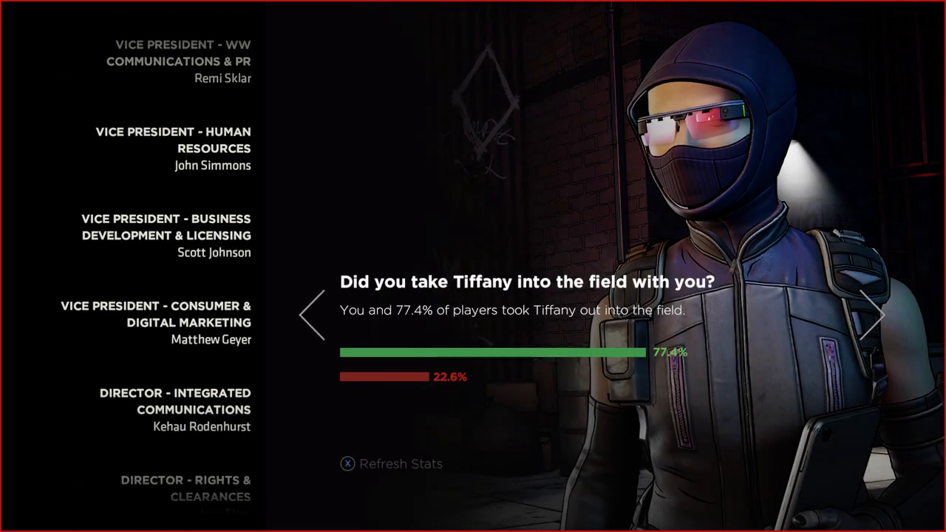
scroll("down", 3)
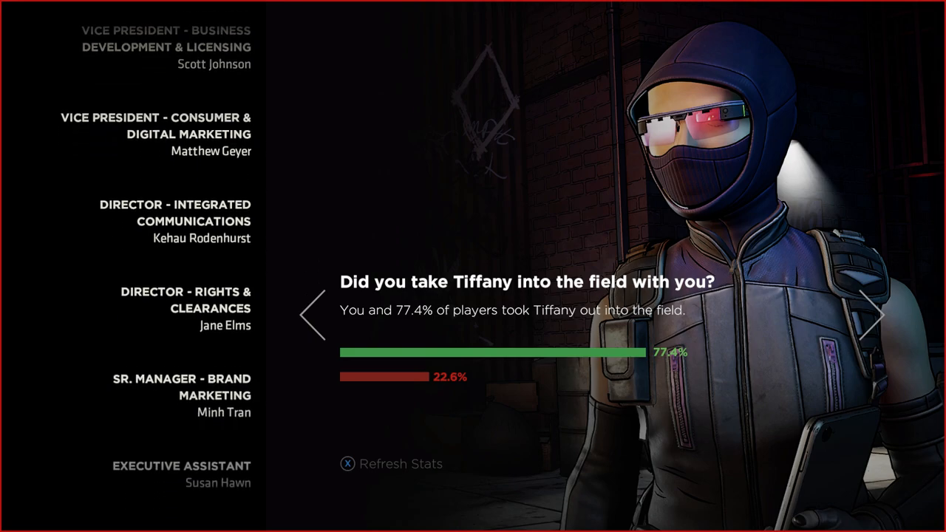
scroll("down", 3)
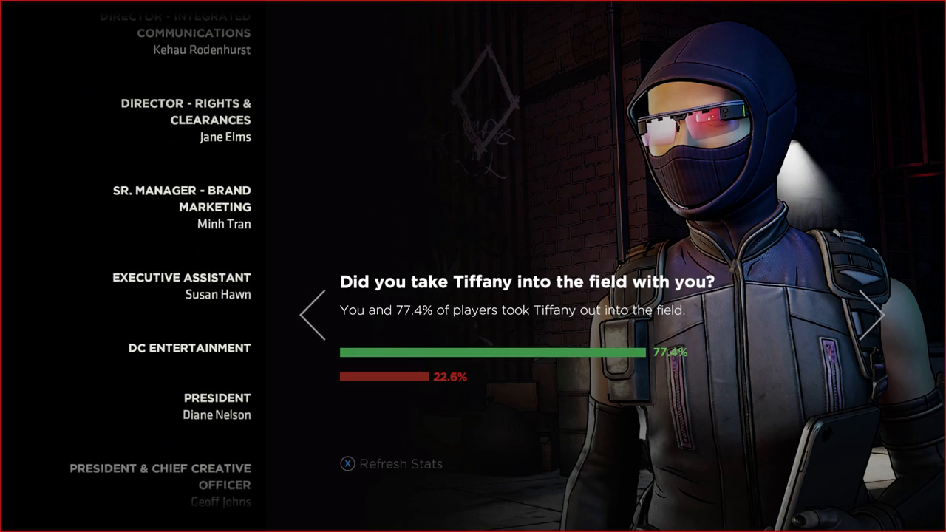
Advance to the Waller statistic, where 68.5% refused to hand over Joker.
left_click(875, 314)
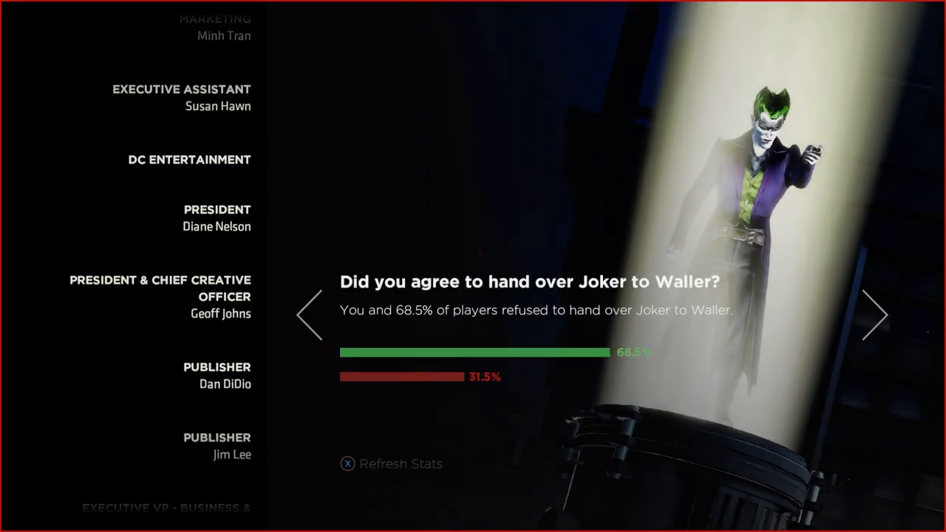
scroll("down", 3)
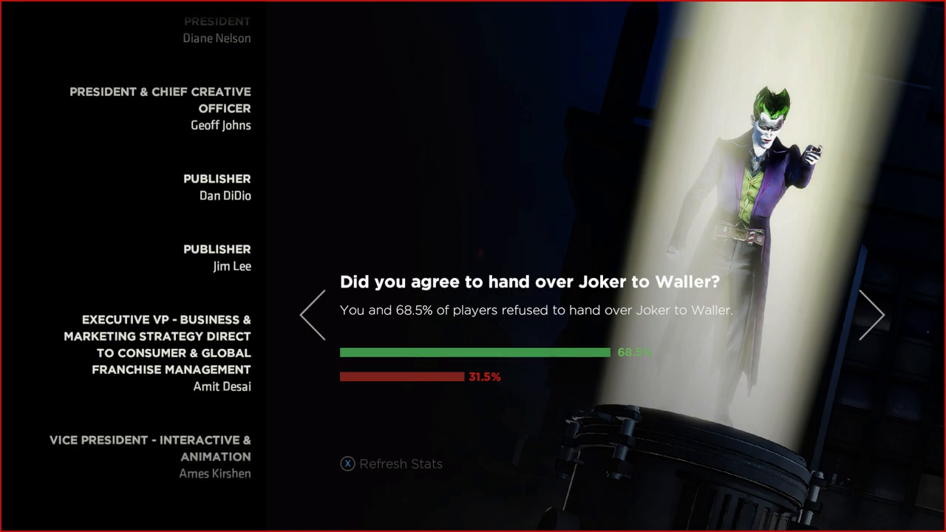
scroll("down", 3)
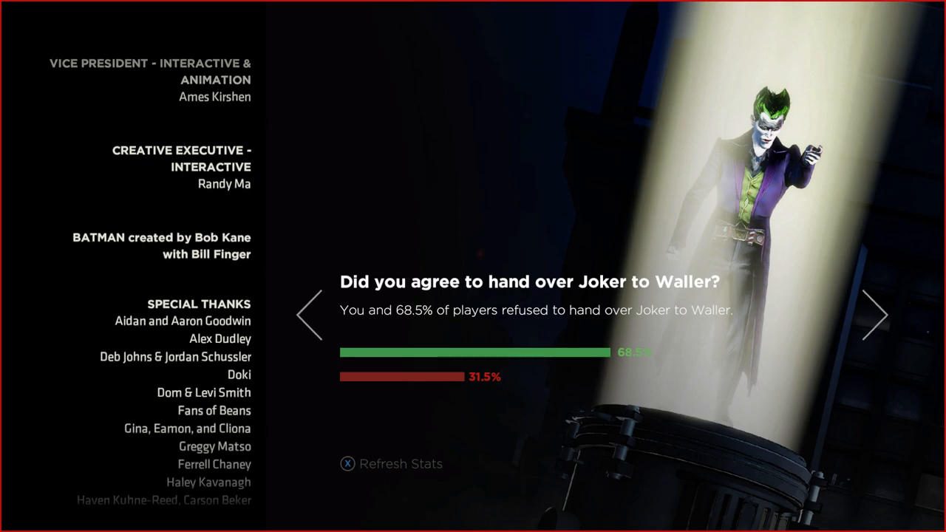
scroll("down", 3)
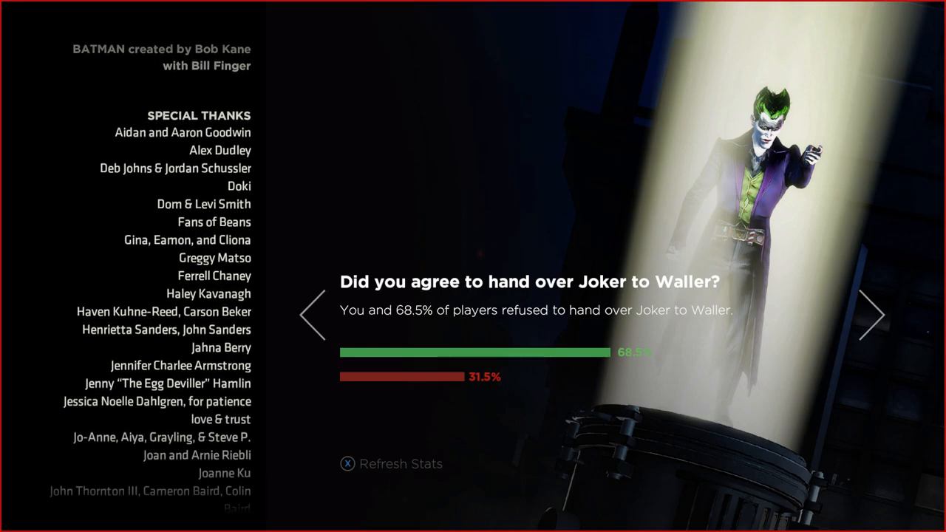
Advance to the cowl statistic: you and 58% chose never to stop being Batman.
left_click(877, 322)
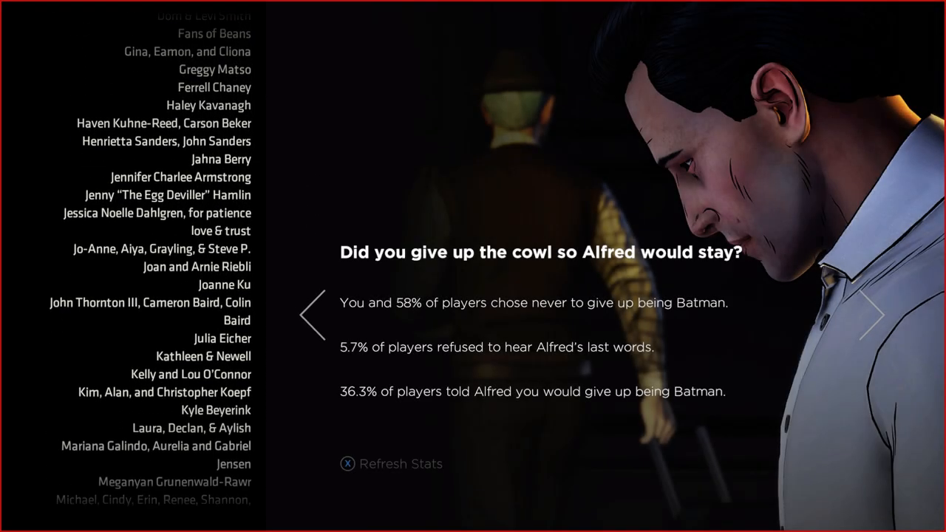
scroll("down", 3)
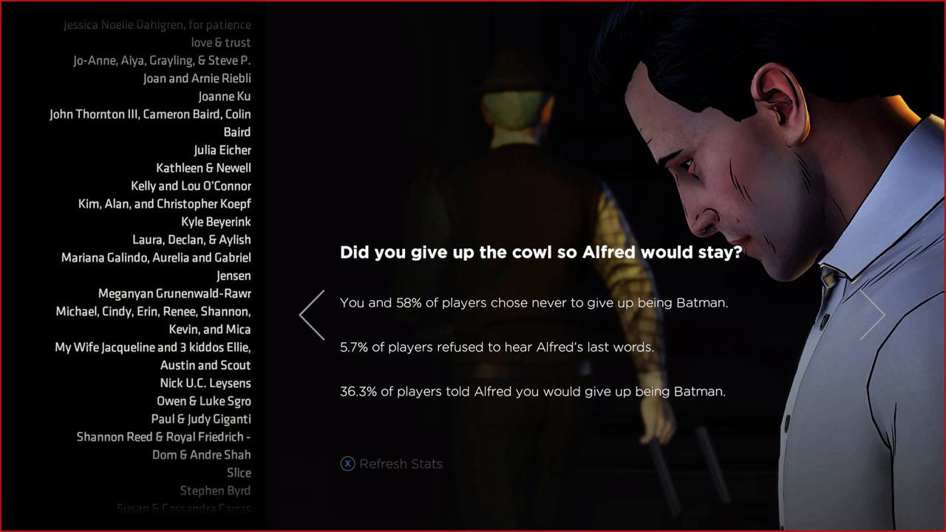
scroll("down", 3)
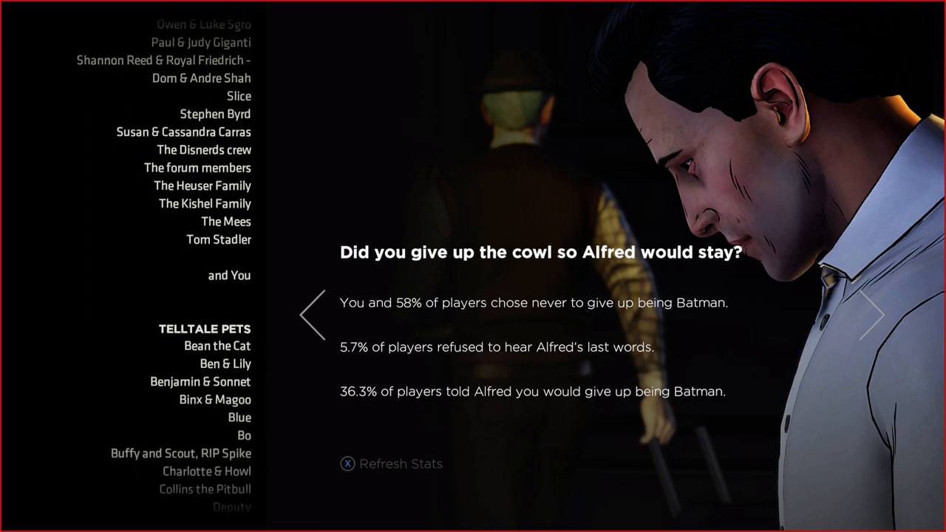
scroll("down", 3)
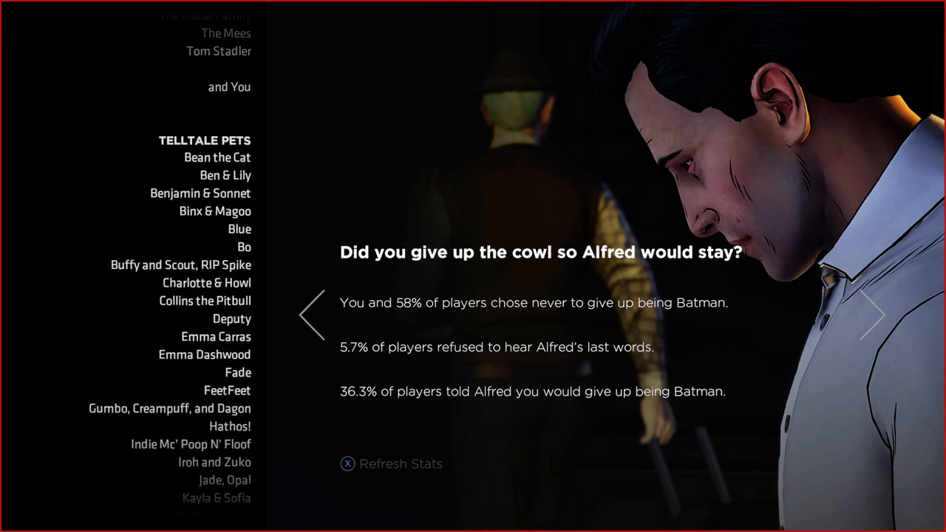
scroll("down", 3)
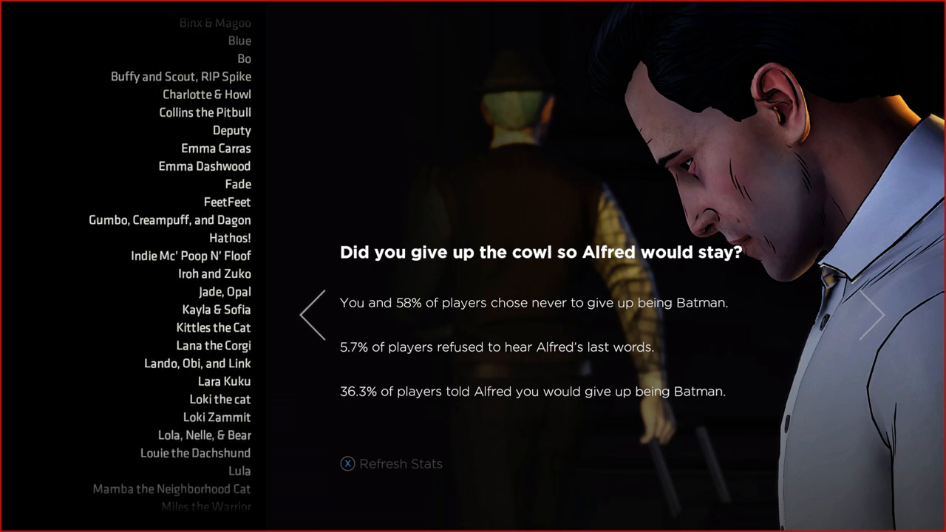
scroll("down", 3)
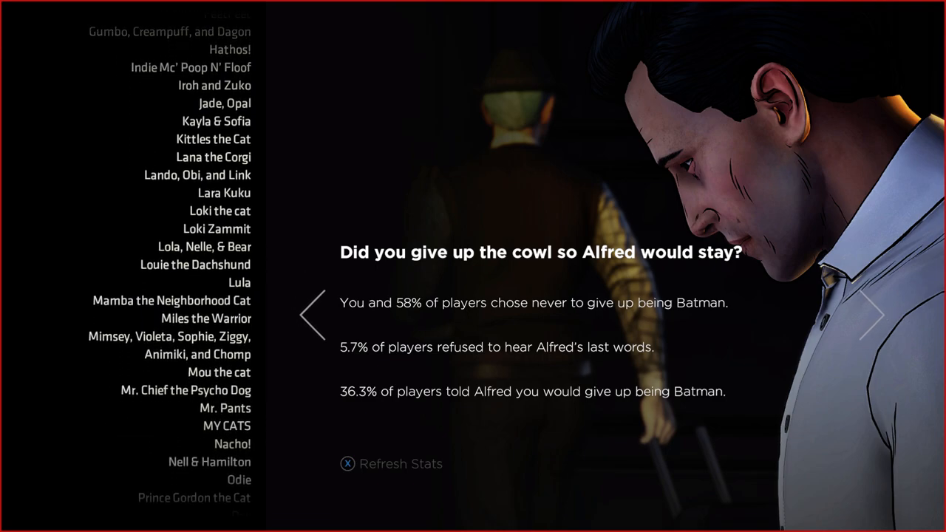
scroll("down", 3)
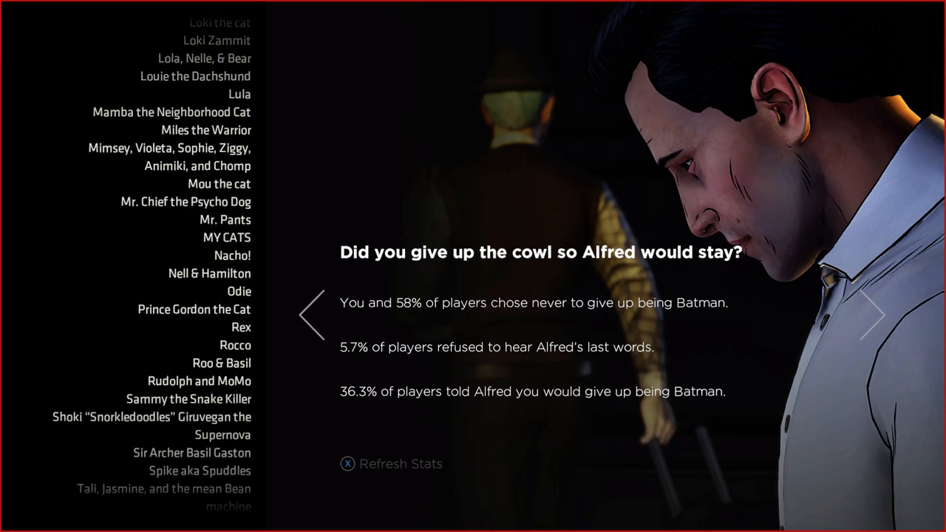
scroll("down", 3)
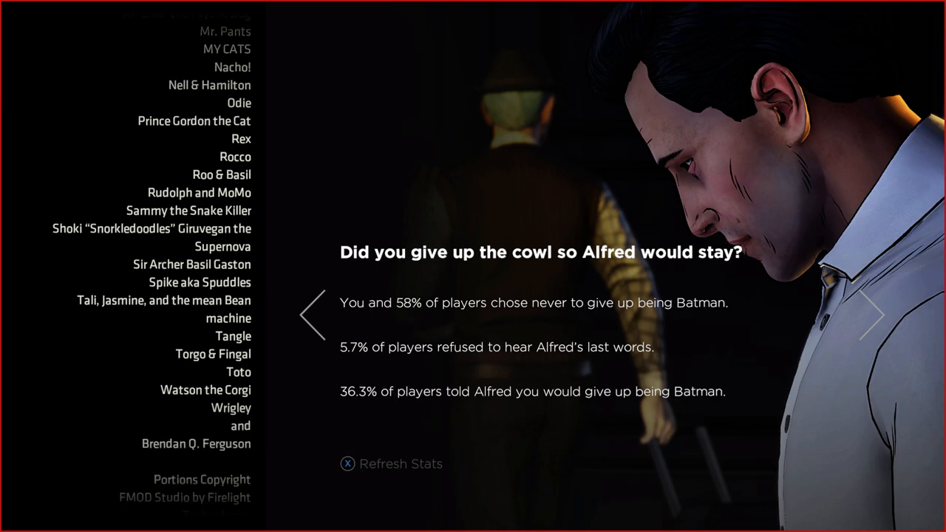
scroll("down", 3)
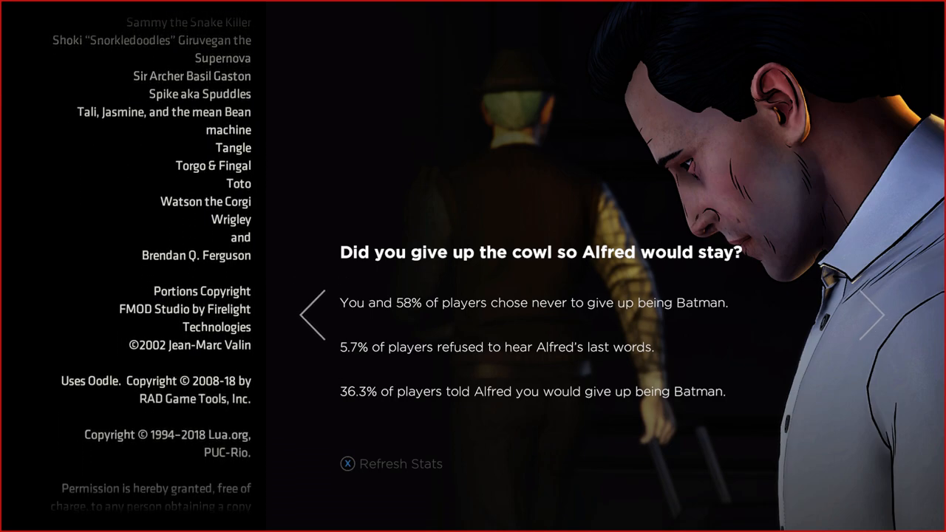
scroll("down", 3)
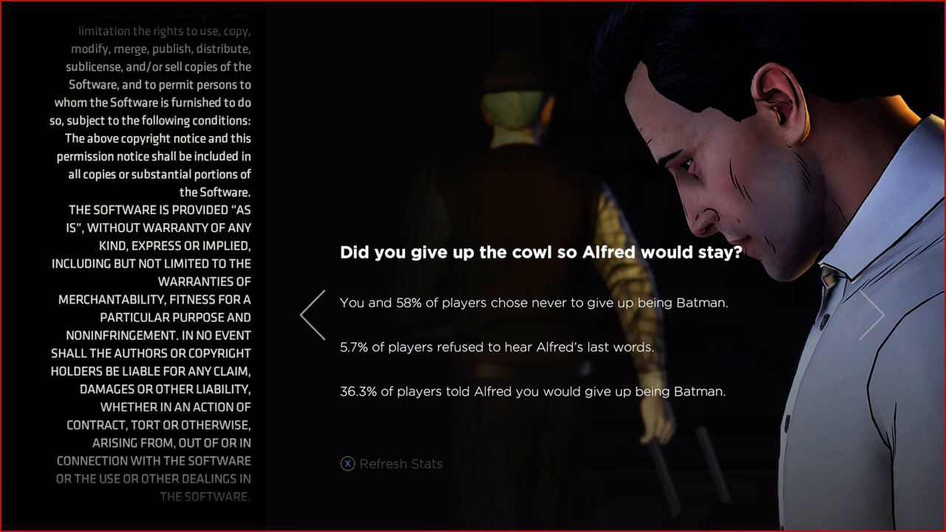
scroll("down", 3)
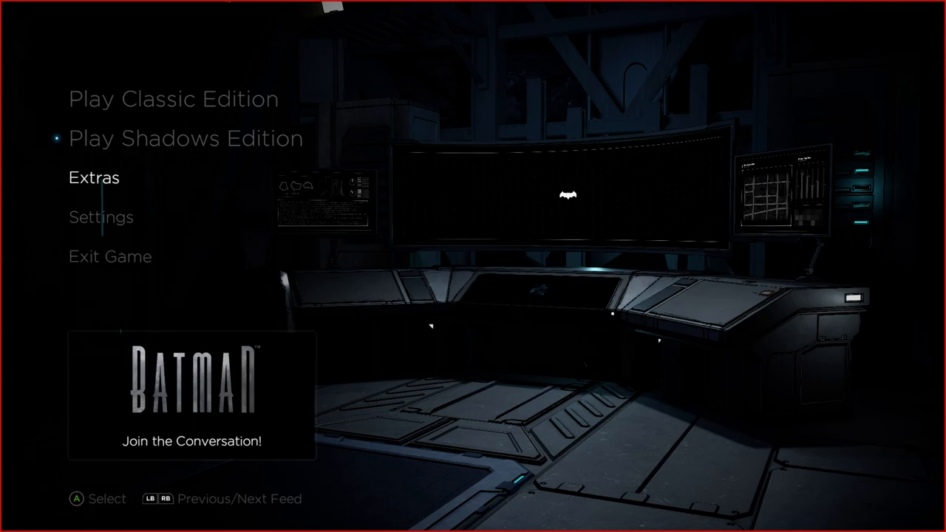
Choose Return to the Batcave from the main menu's Extras.
left_click(94, 177)
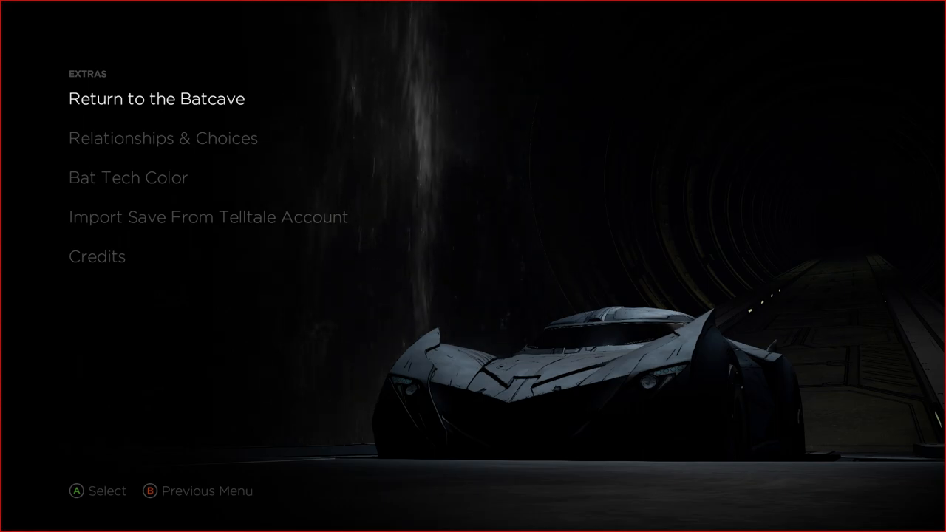
left_click(157, 98)
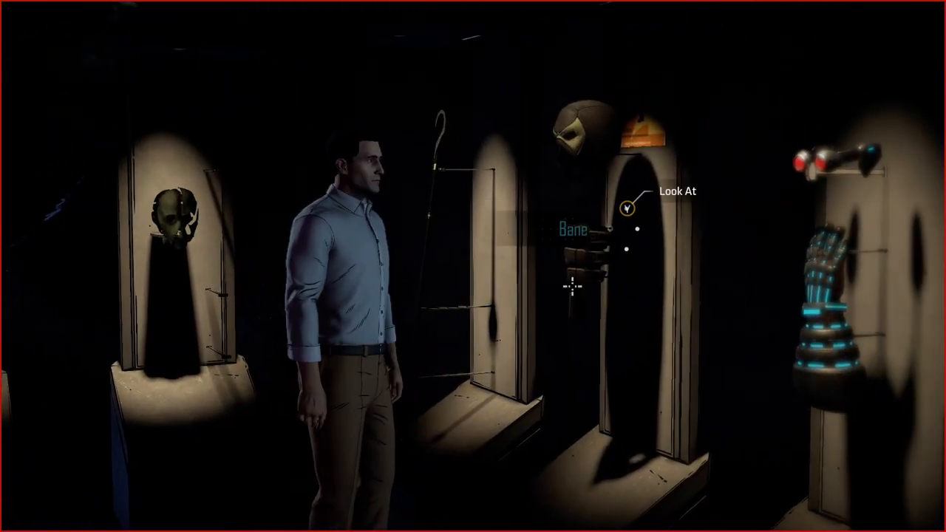
Read the Mr. Freeze trophy entry, then examine the latest Batsuit display.
left_click(627, 206)
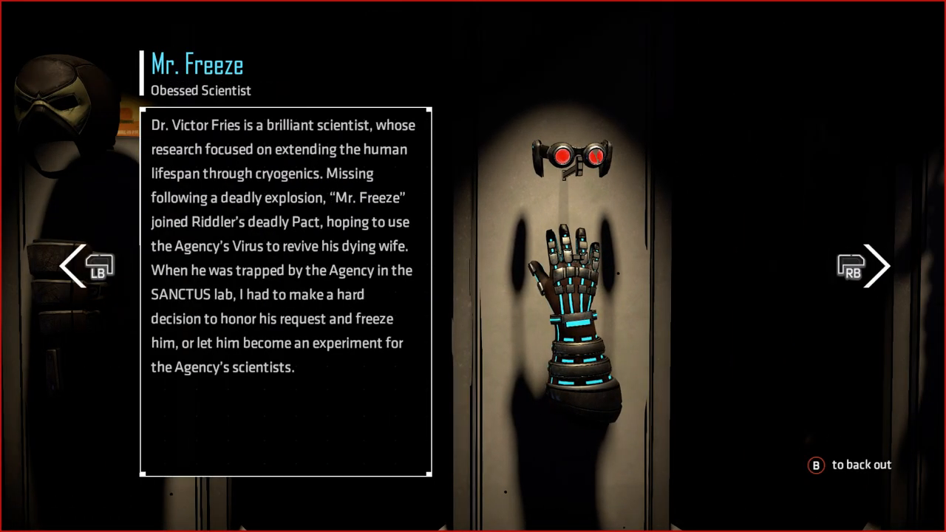
left_click(870, 266)
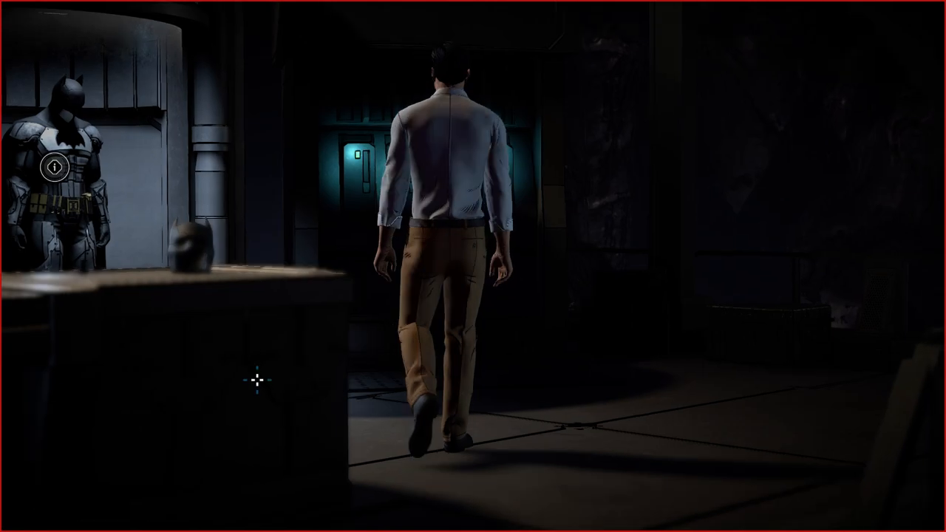
left_click(49, 168)
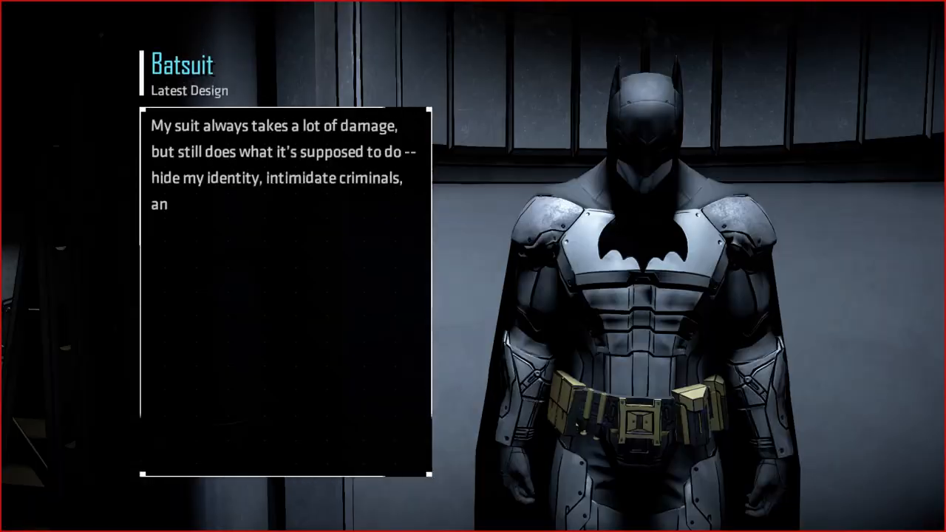